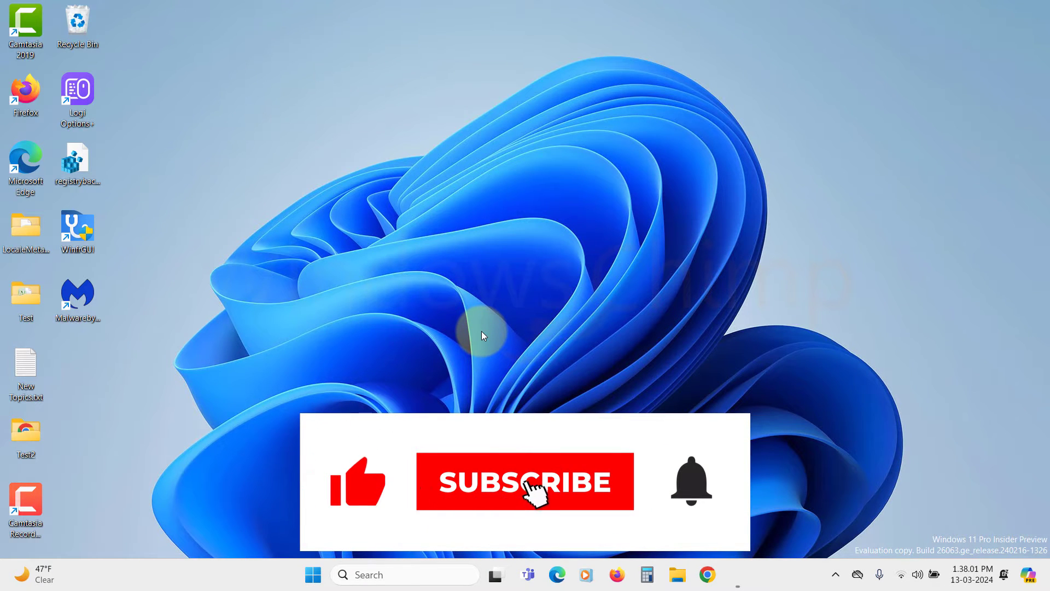
- Launch the Local Security Policy console via secpol.msc
{"action": "left_click", "coordinate": [524, 480]}
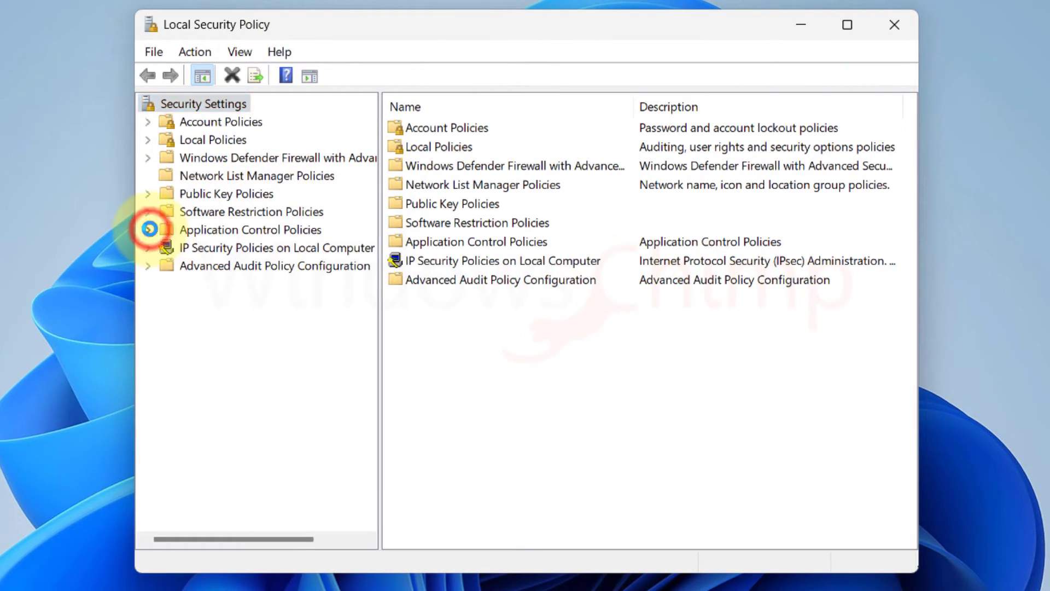
- Show AppLocker's Packaged app Rules with the Deny rule for Microsoft.WindowsStore
{"action": "left_click", "coordinate": [149, 229]}
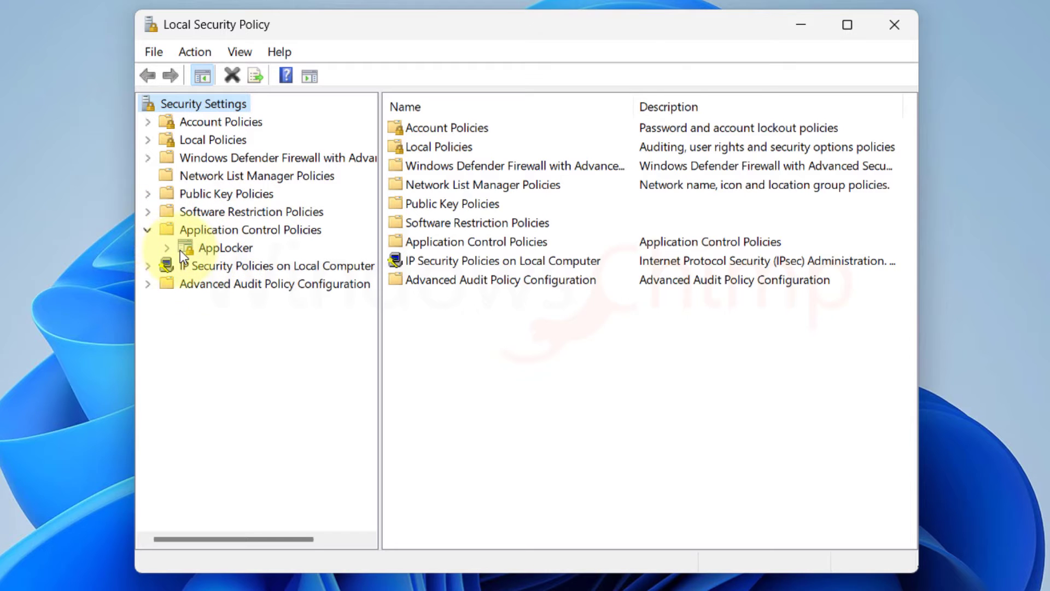
{"action": "left_click", "coordinate": [167, 247]}
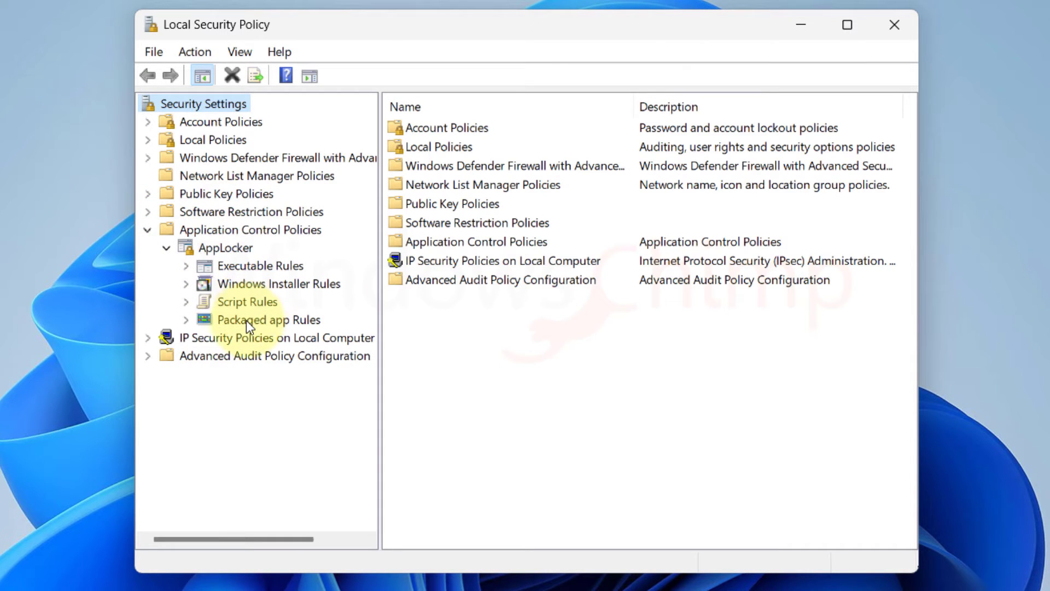
{"action": "left_click", "coordinate": [269, 320]}
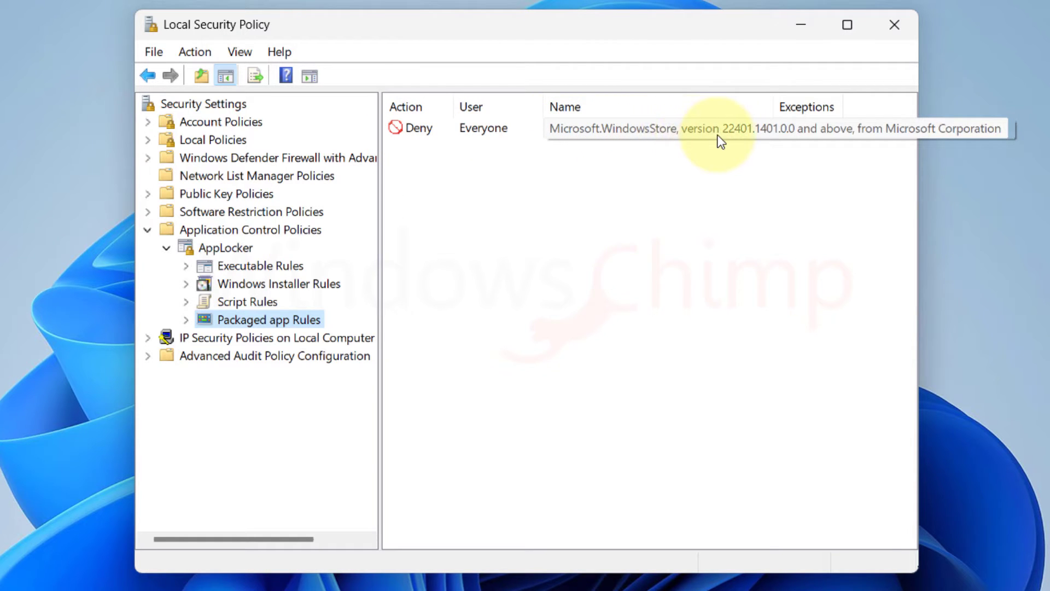
- Switch the Microsoft.WindowsStore rule to Allow, then delete it permanently
{"action": "double_click", "coordinate": [720, 128]}
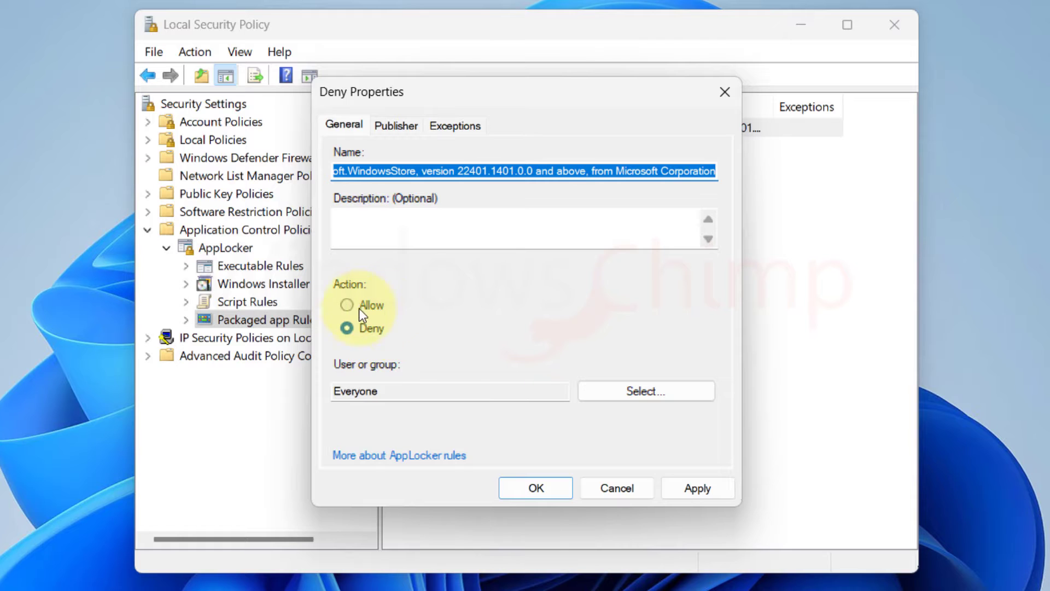
{"action": "left_click", "coordinate": [346, 306]}
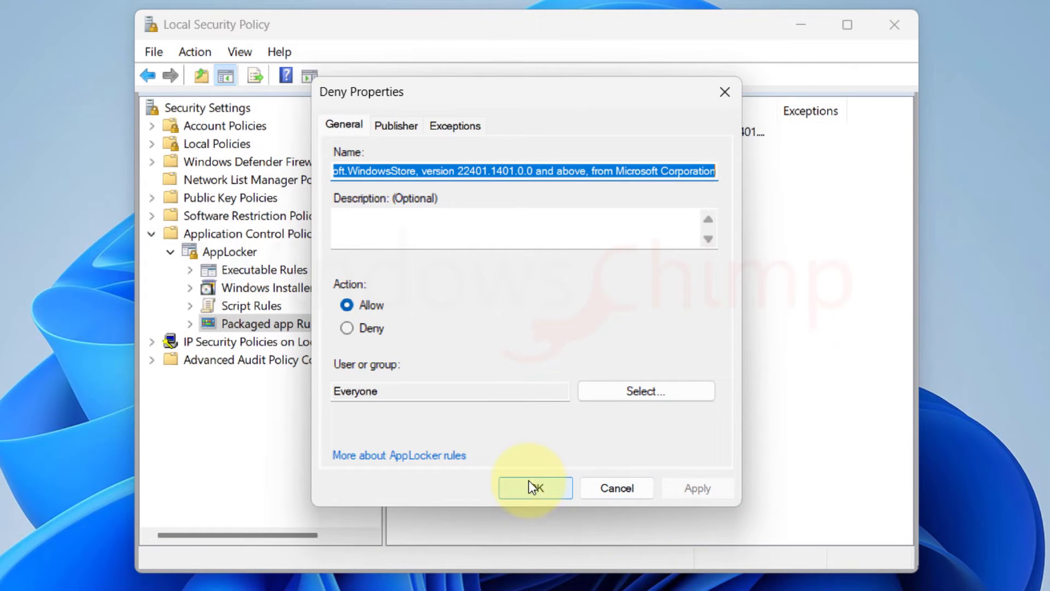
{"action": "left_click", "coordinate": [533, 488]}
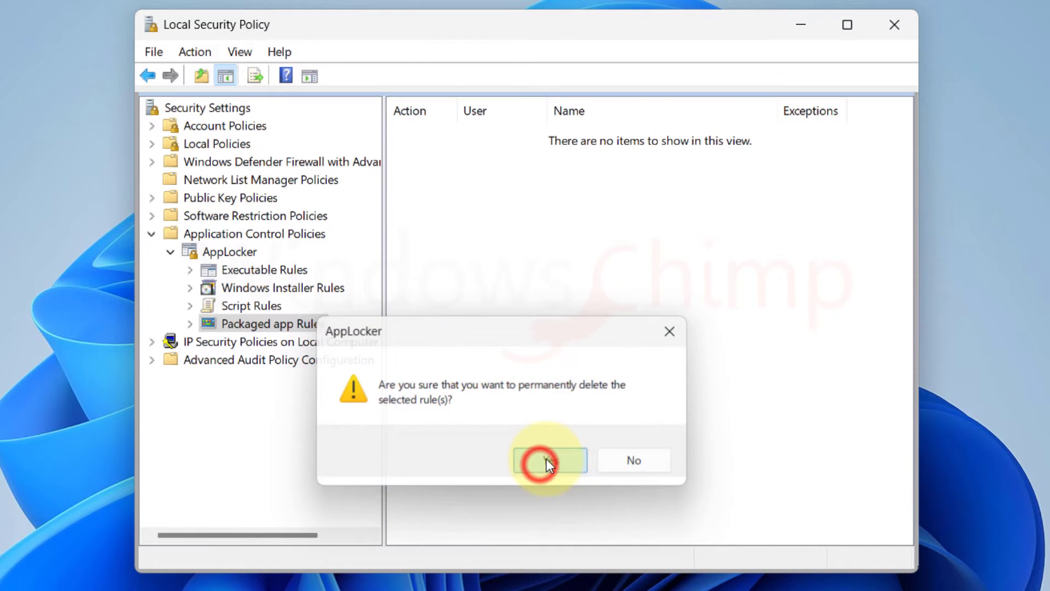
{"action": "left_click", "coordinate": [548, 460]}
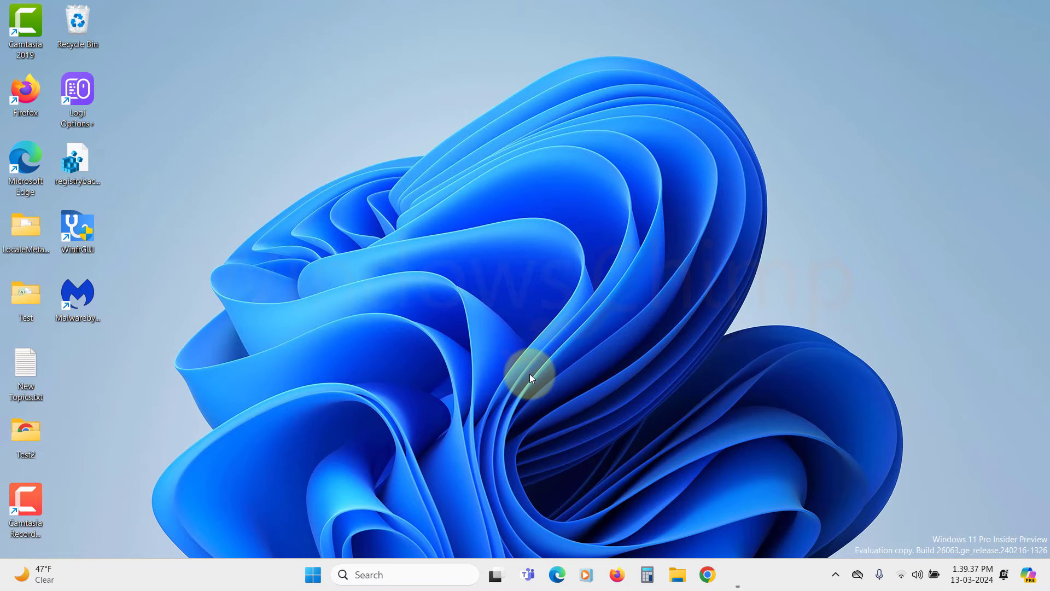
- Launch the Local Group Policy Editor from the Run box with gpedit.msc
{"action": "key", "text": "win+r"}
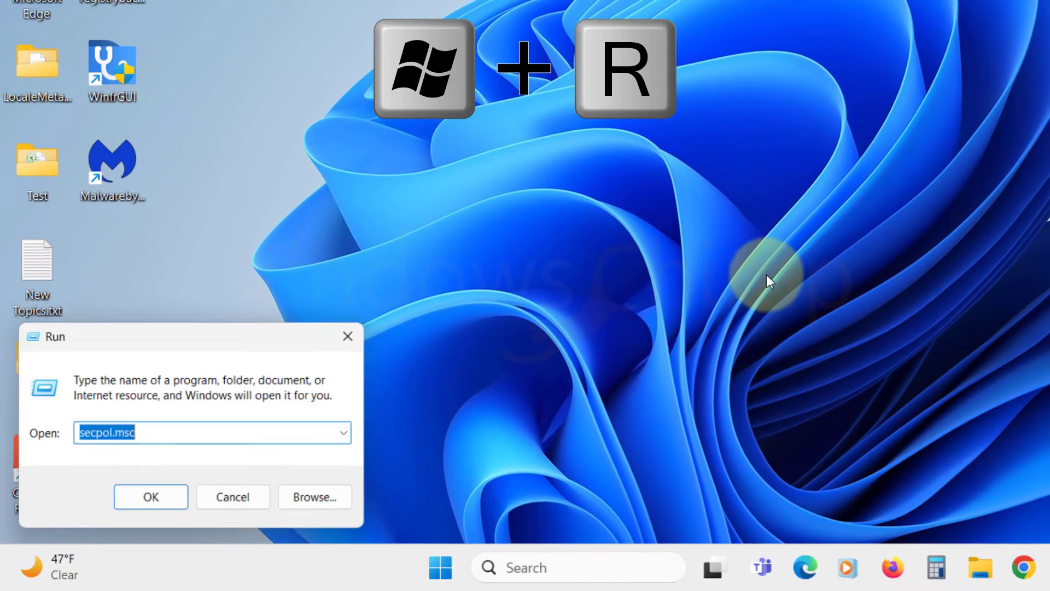
{"action": "type", "text": "gpedit.ms"}
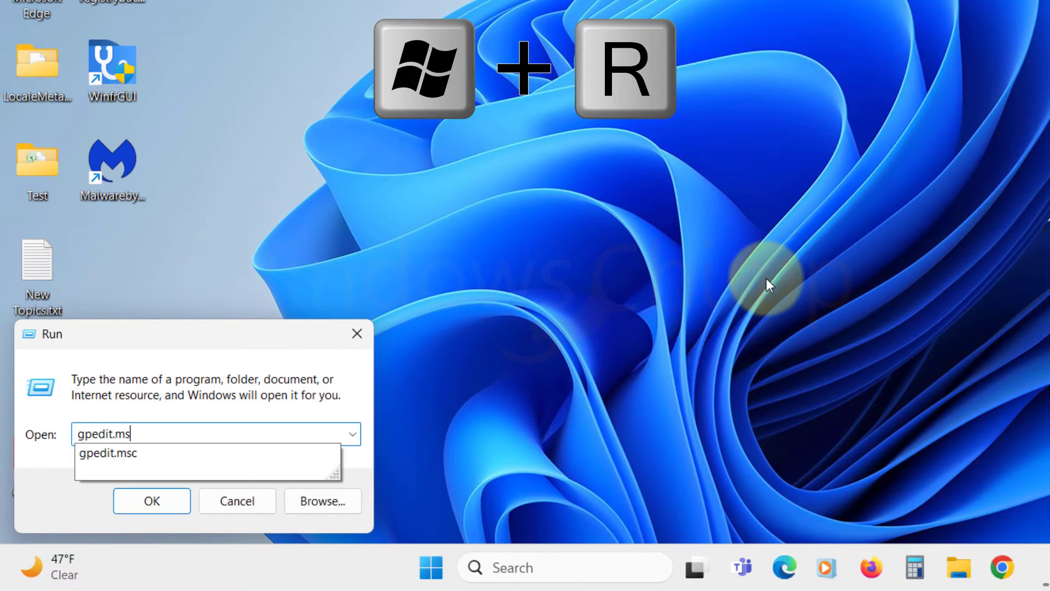
{"action": "left_click", "coordinate": [151, 500]}
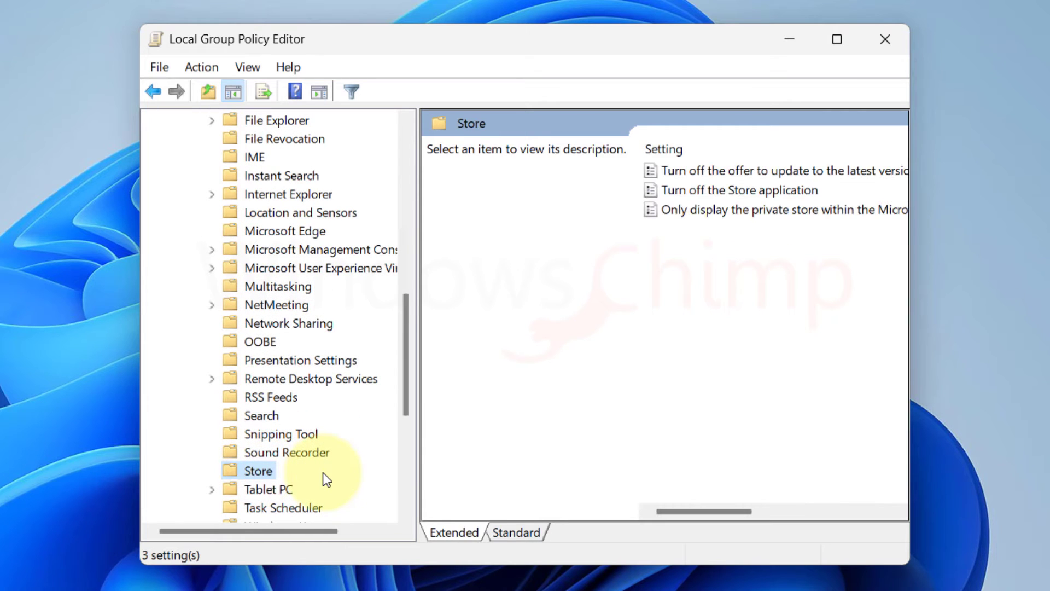
{"action": "mouse_move", "coordinate": [729, 197]}
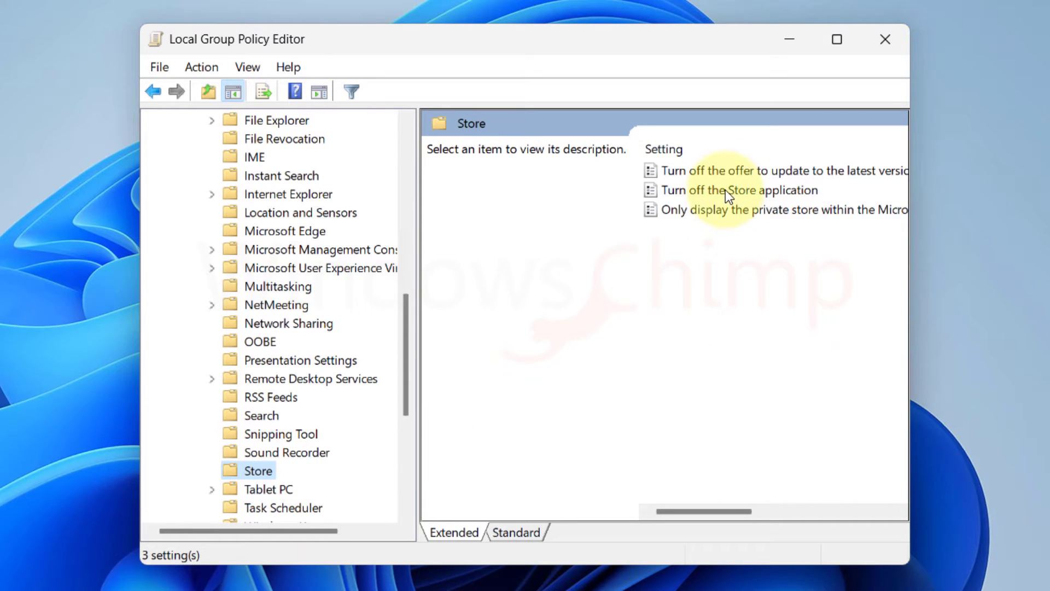
- Confirm 'Turn off the Store application' is left Not Configured
{"action": "left_click", "coordinate": [737, 189]}
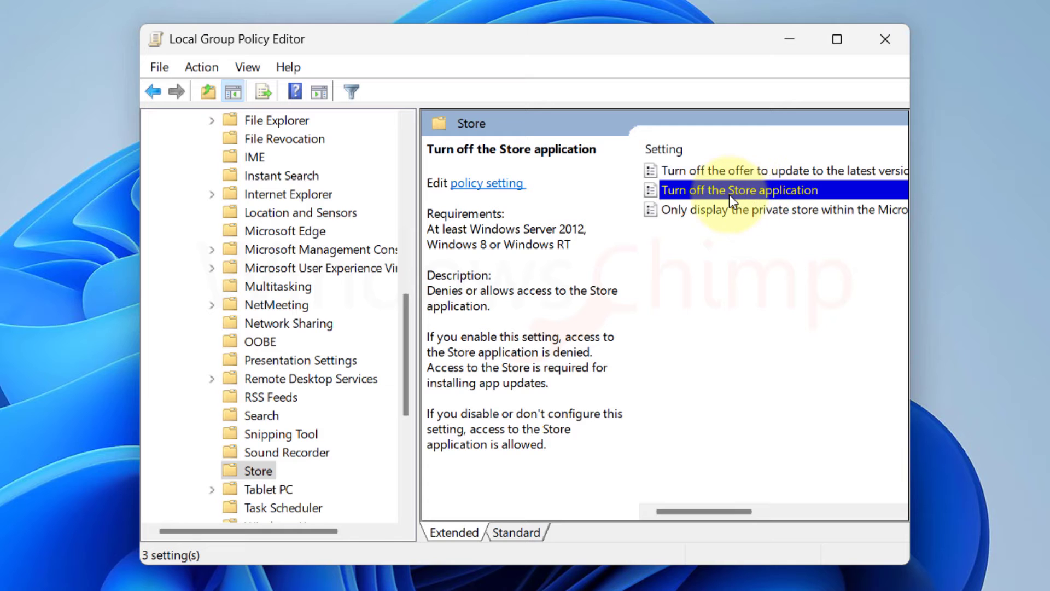
{"action": "double_click", "coordinate": [737, 189]}
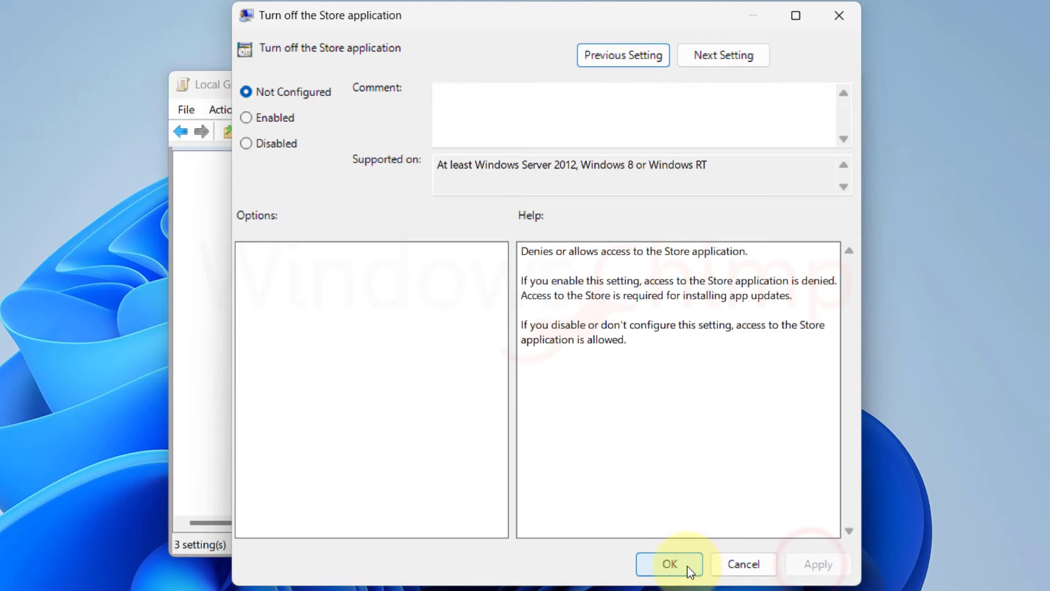
{"action": "left_click", "coordinate": [667, 564]}
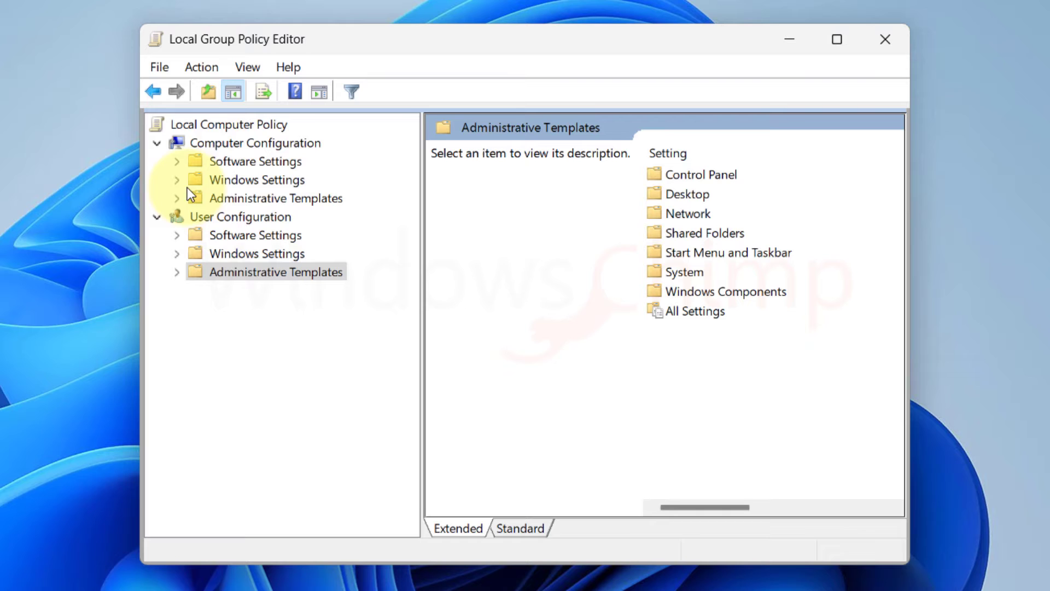
- Check the computer-level Store policies including 'Turn off the Store application', then close the editor
{"action": "left_click", "coordinate": [178, 198]}
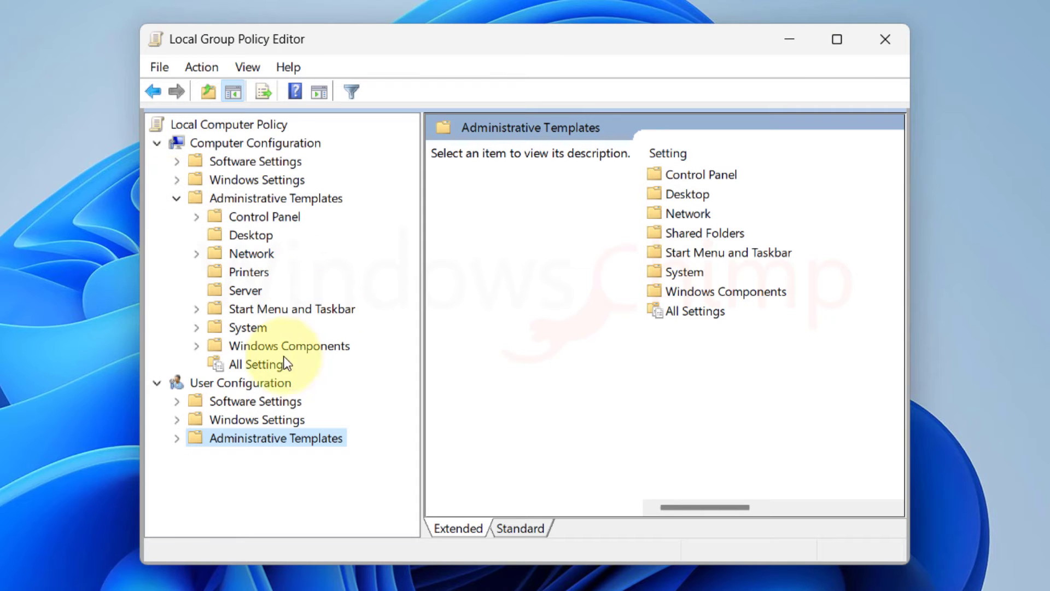
{"action": "scroll", "scroll_direction": "down", "scroll_amount": 3}
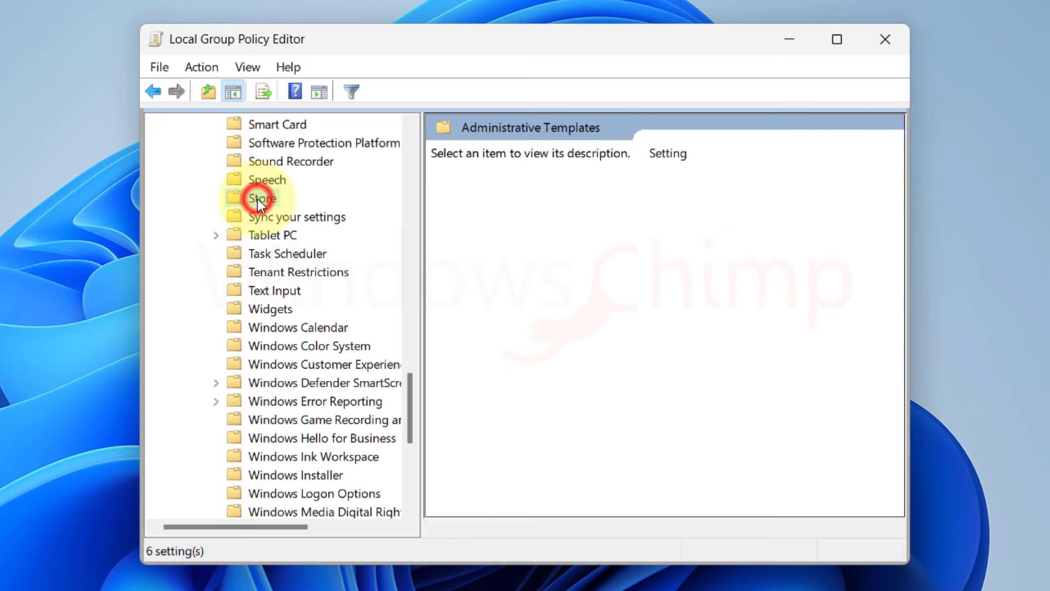
{"action": "left_click", "coordinate": [262, 198]}
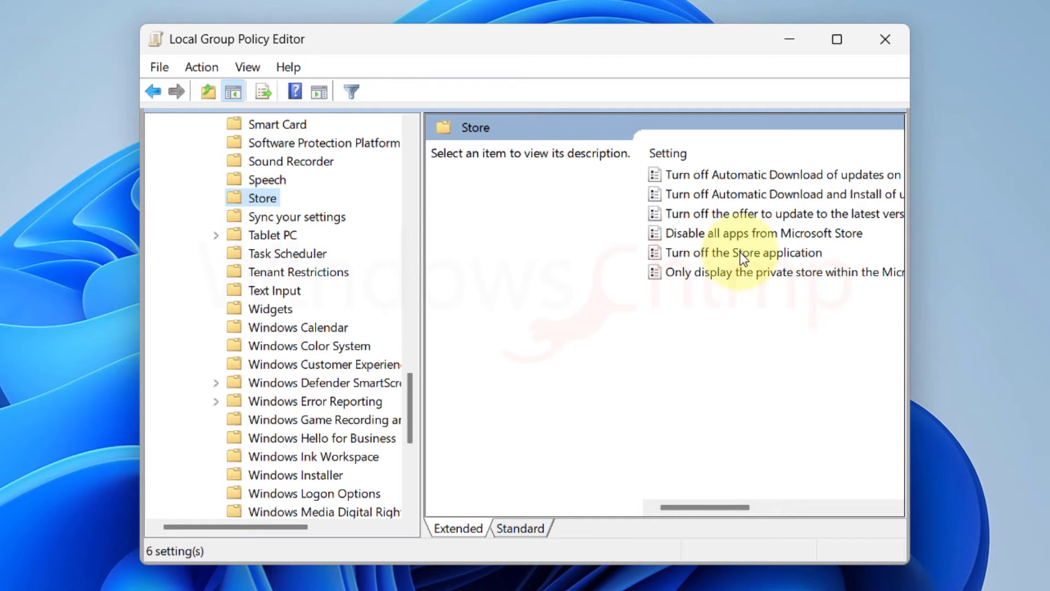
{"action": "double_click", "coordinate": [740, 253]}
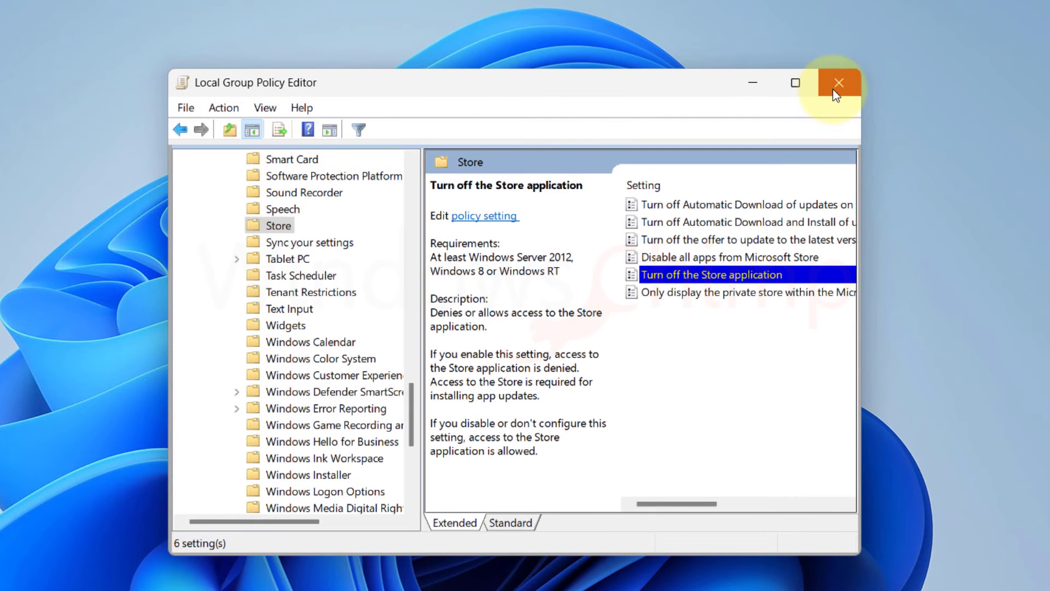
{"action": "left_click", "coordinate": [839, 82]}
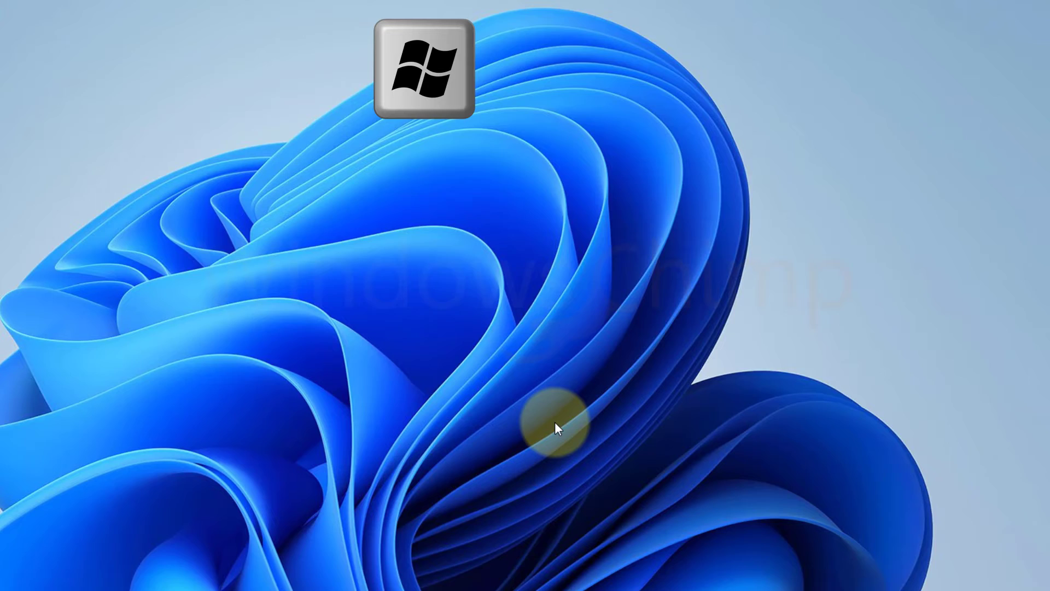
- Run gpupdate /force until the computer policy update succeeds, then dismiss its window
{"action": "type", "text": "gpupdate /force"}
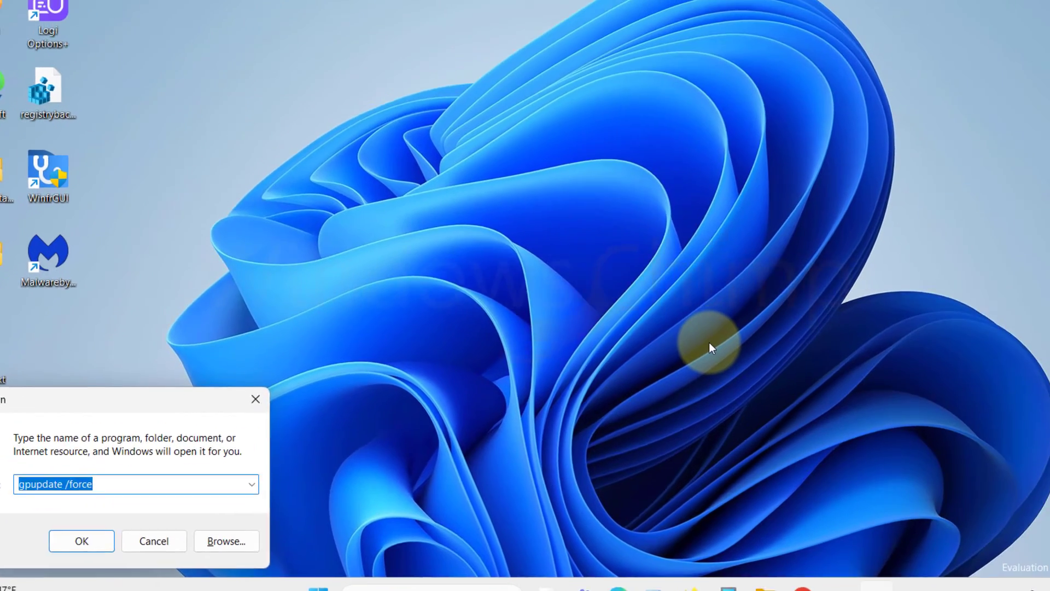
{"action": "left_click", "coordinate": [81, 541]}
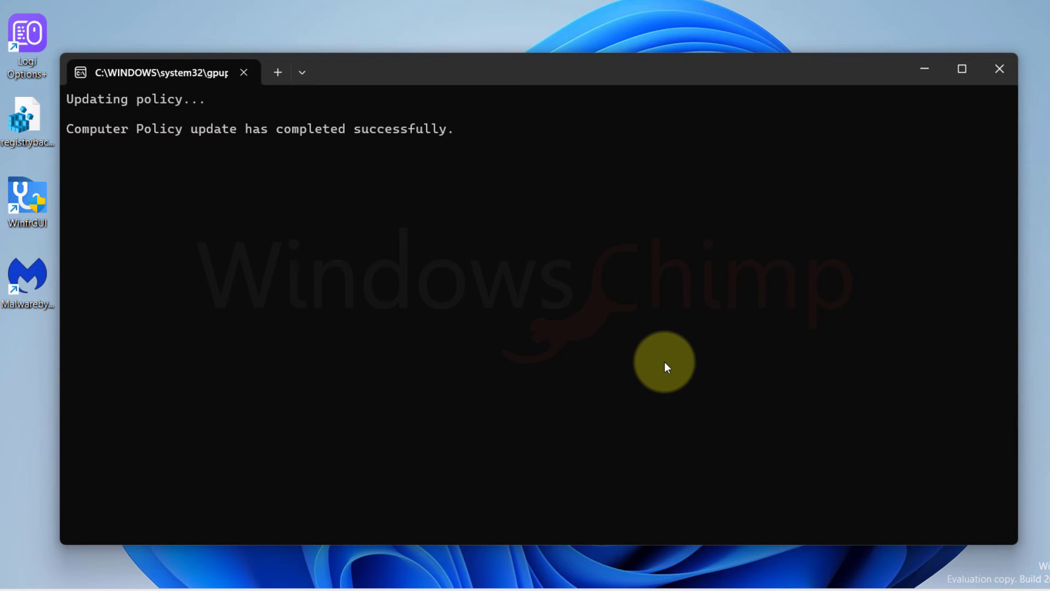
{"action": "left_click", "coordinate": [999, 68]}
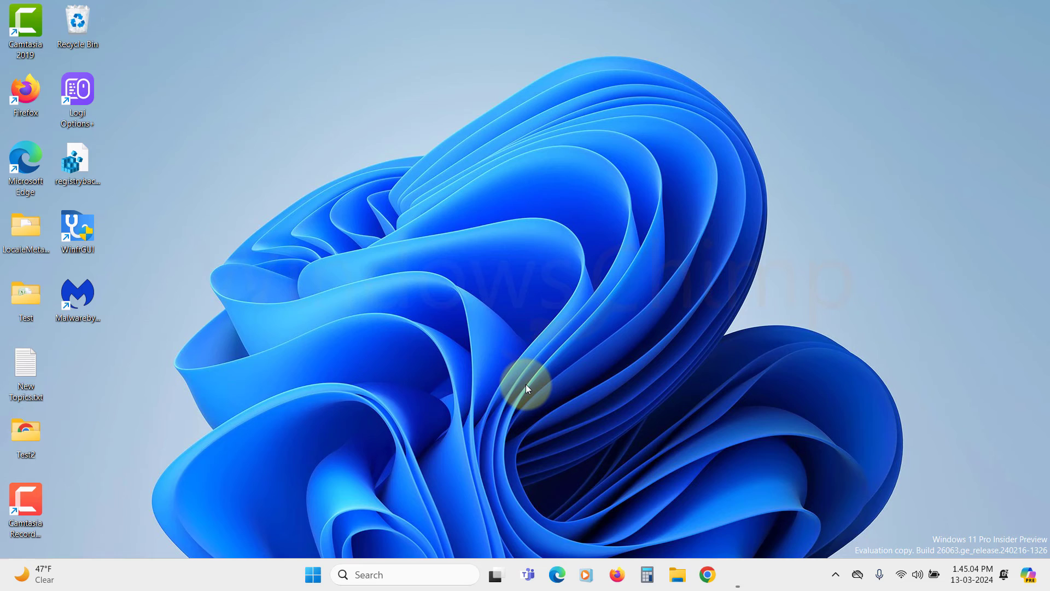
- Start regedit from the Run box and grant it administrator permission
{"action": "key", "text": "Win+r"}
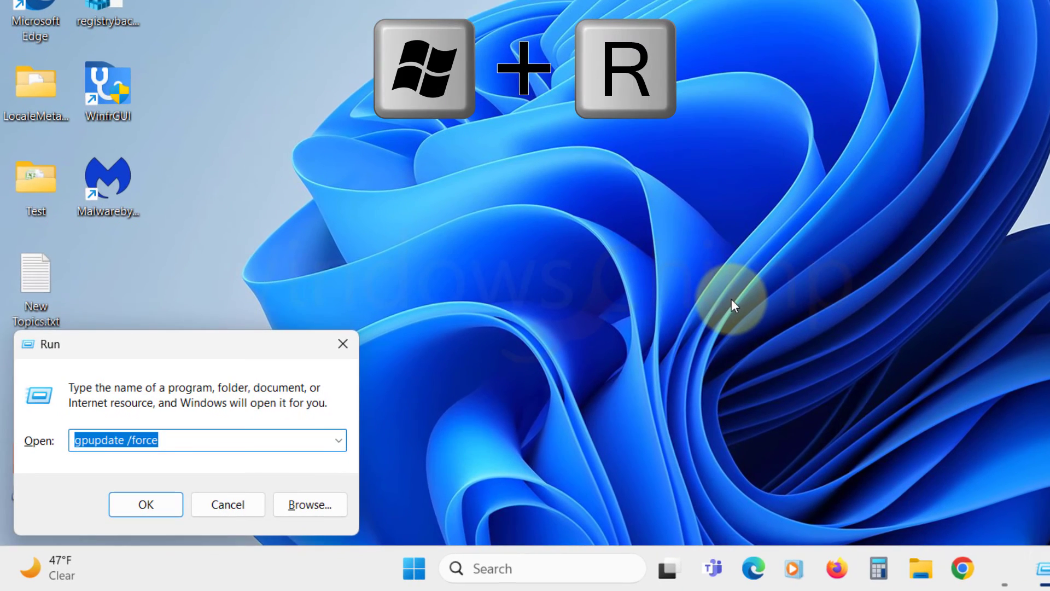
{"action": "left_click", "coordinate": [146, 504]}
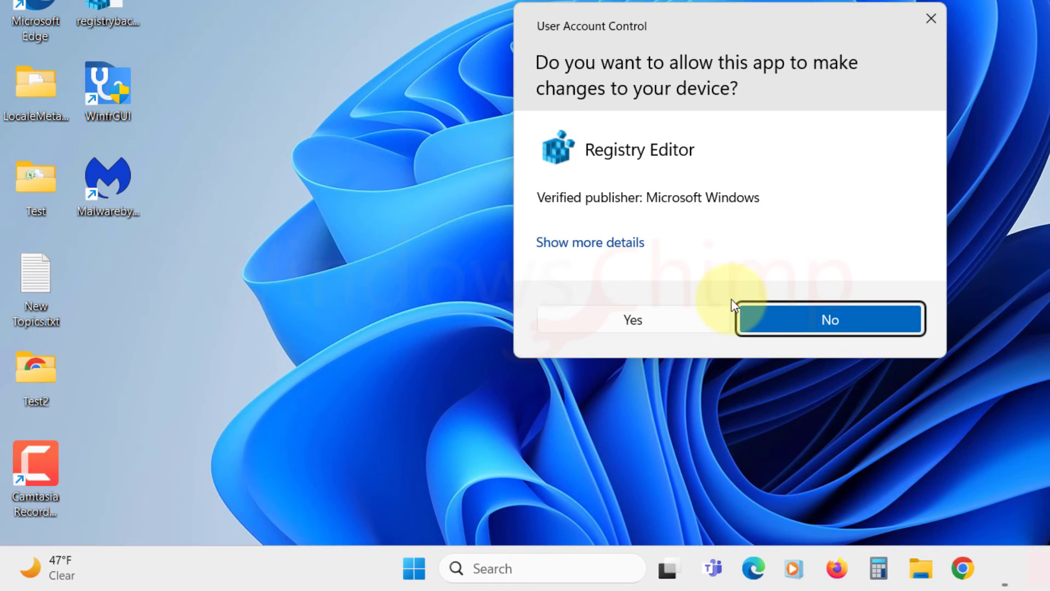
{"action": "left_click", "coordinate": [631, 320]}
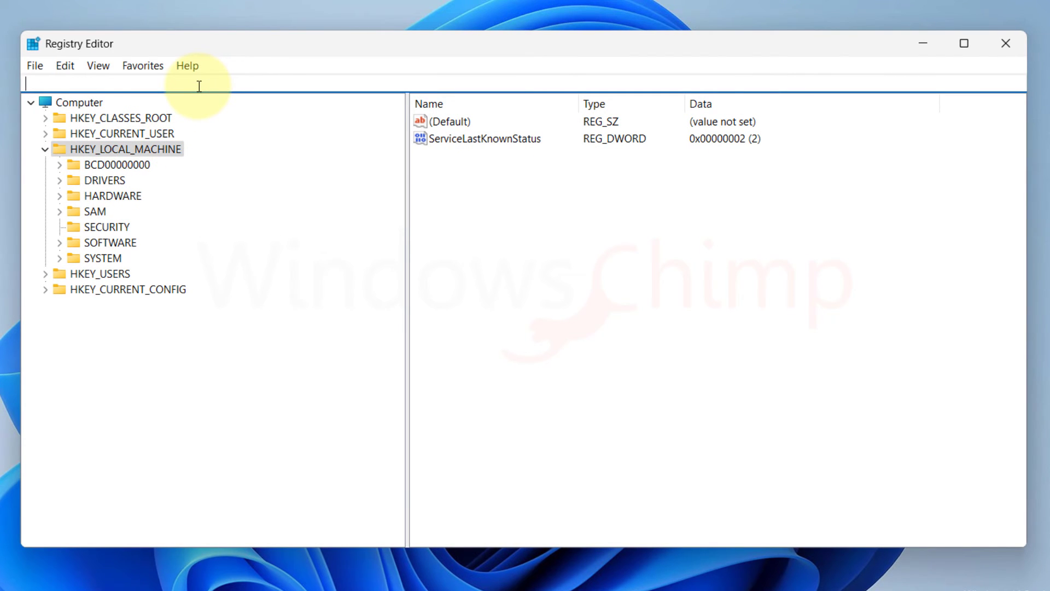
- Delete RemoveWindowsStore under HKEY_CURRENT_USER\Software\Policies\Microsoft\WindowsStore
{"action": "type", "text": "HKEY_CURRENT_USER\\Software\\Policies\\Microsoft\\WindowsStore"}
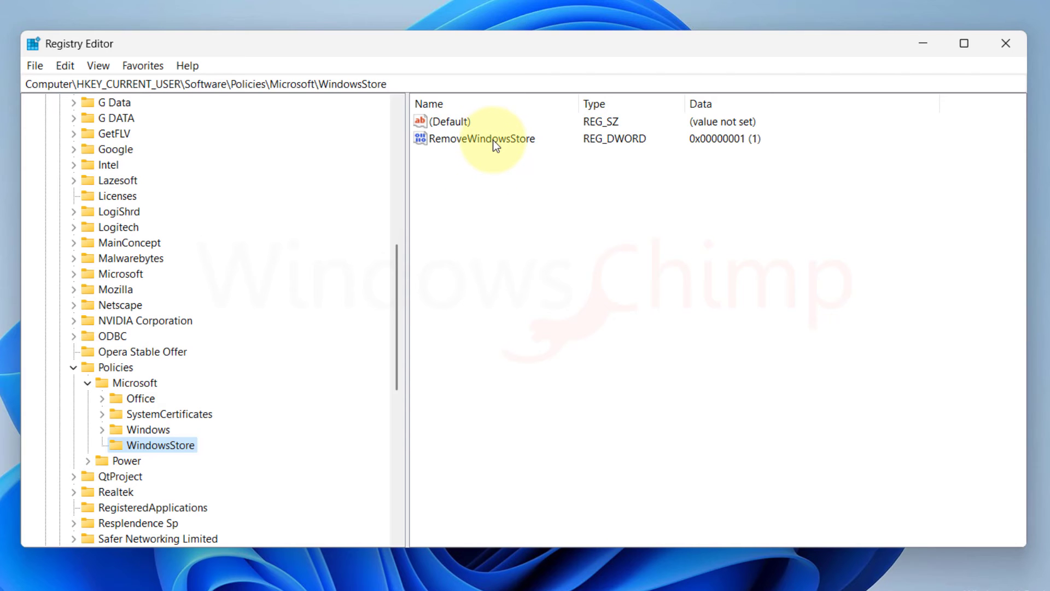
{"action": "right_click", "coordinate": [480, 138]}
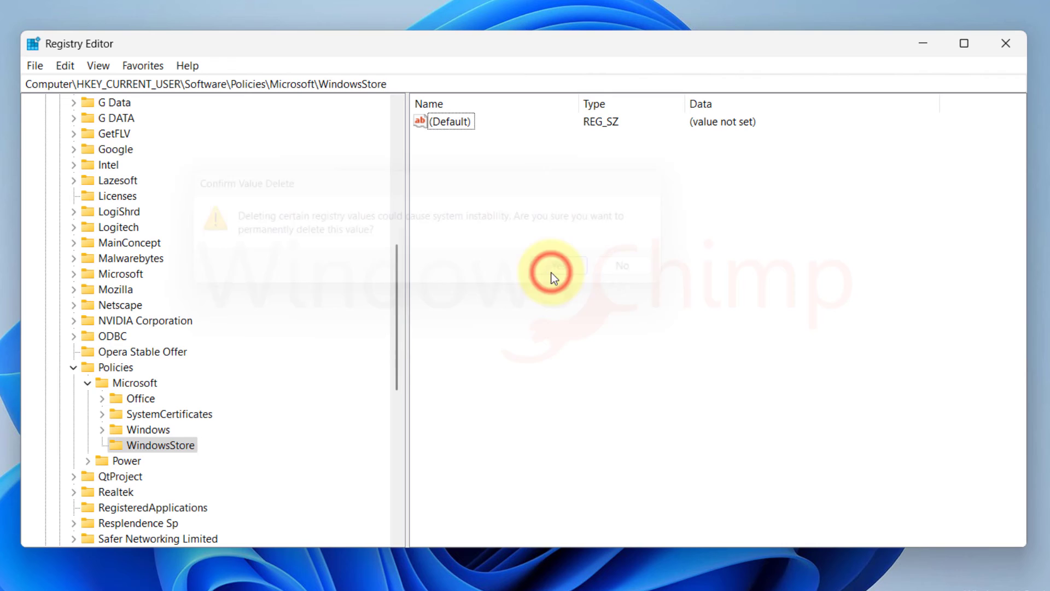
{"action": "left_click", "coordinate": [550, 265]}
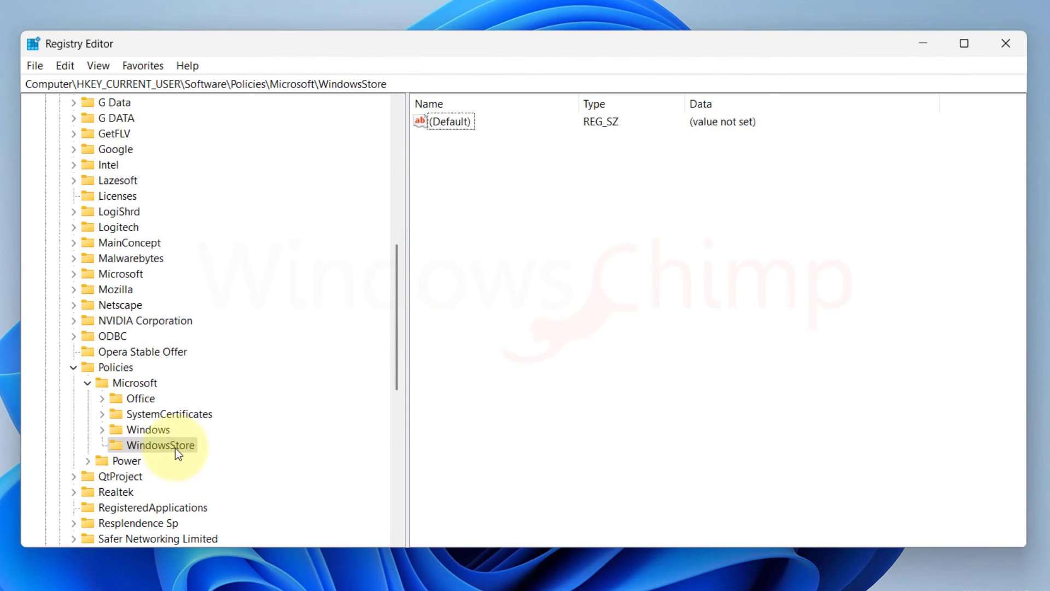
- Delete RemoveWindowsStore from the HKEY_LOCAL_MACHINE WindowsStore policy key
{"action": "right_click", "coordinate": [134, 383]}
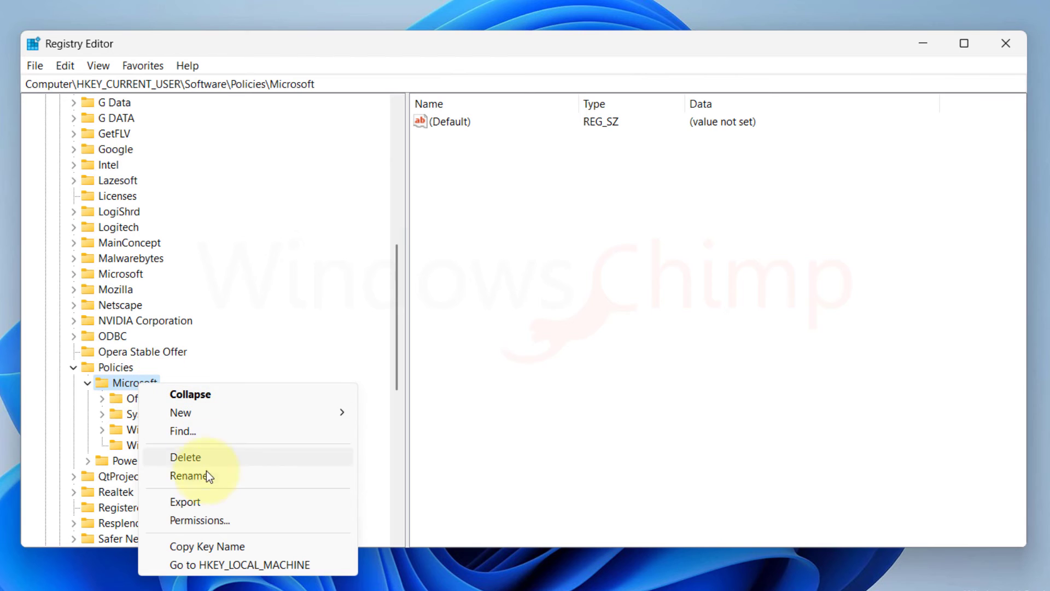
{"action": "left_click", "coordinate": [239, 564]}
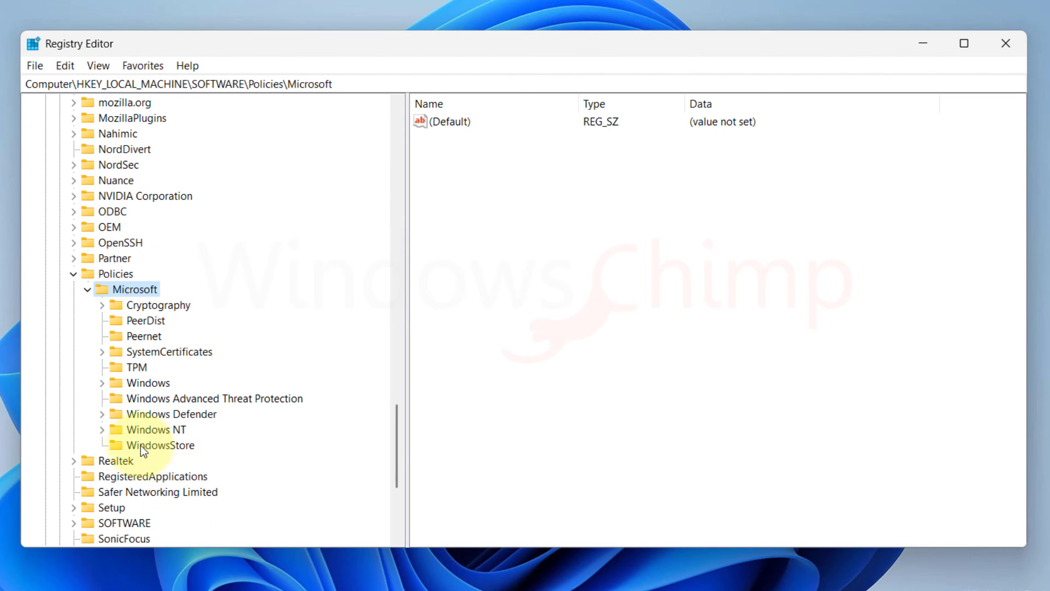
{"action": "left_click", "coordinate": [162, 445]}
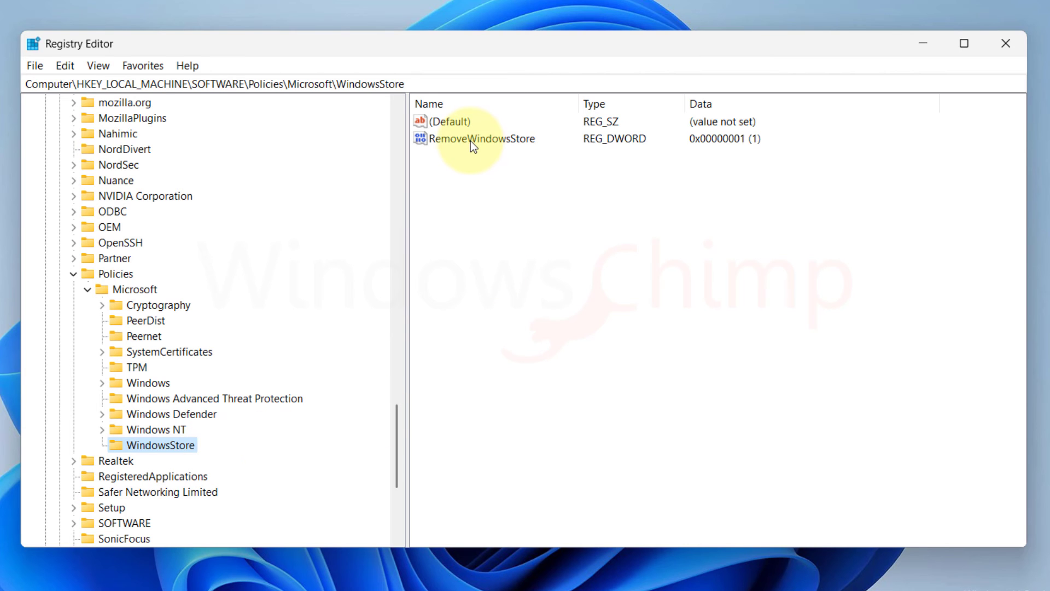
{"action": "right_click", "coordinate": [481, 139]}
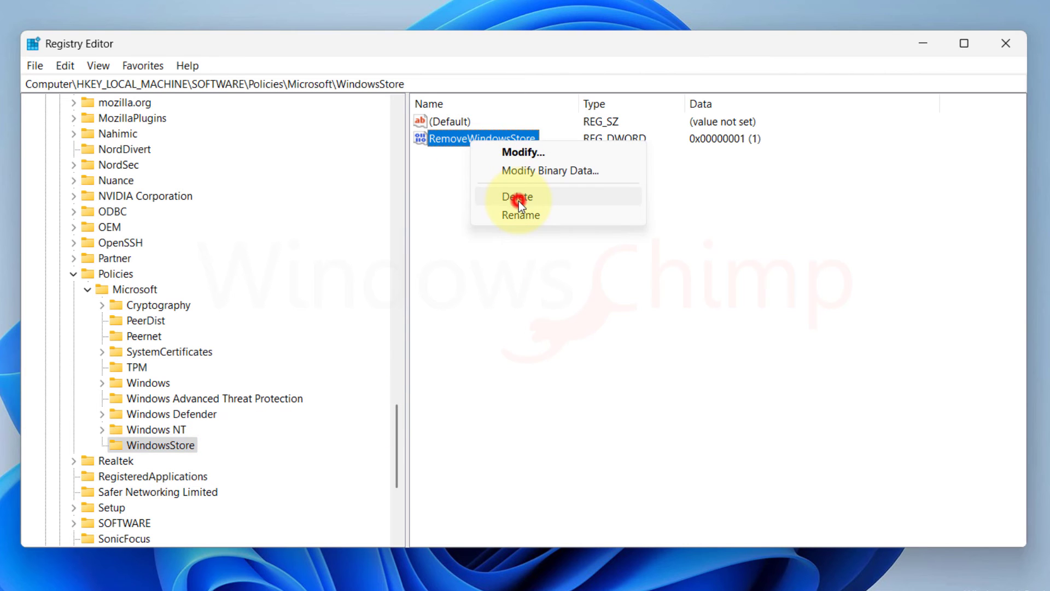
{"action": "left_click", "coordinate": [517, 196]}
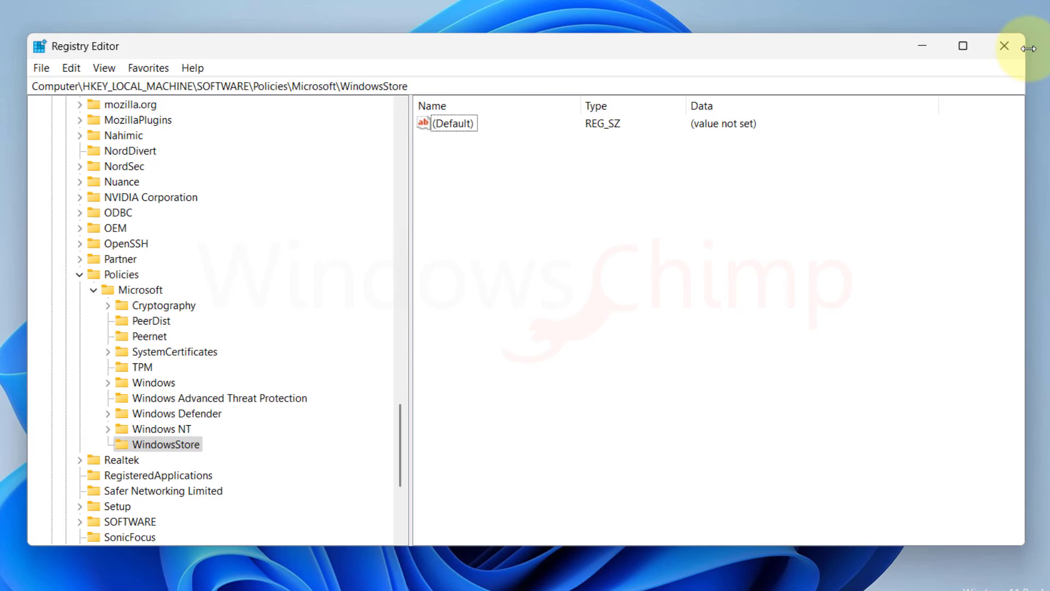
- Close Registry Editor and open Microsoft Store to confirm it loads
{"action": "left_click", "coordinate": [695, 527]}
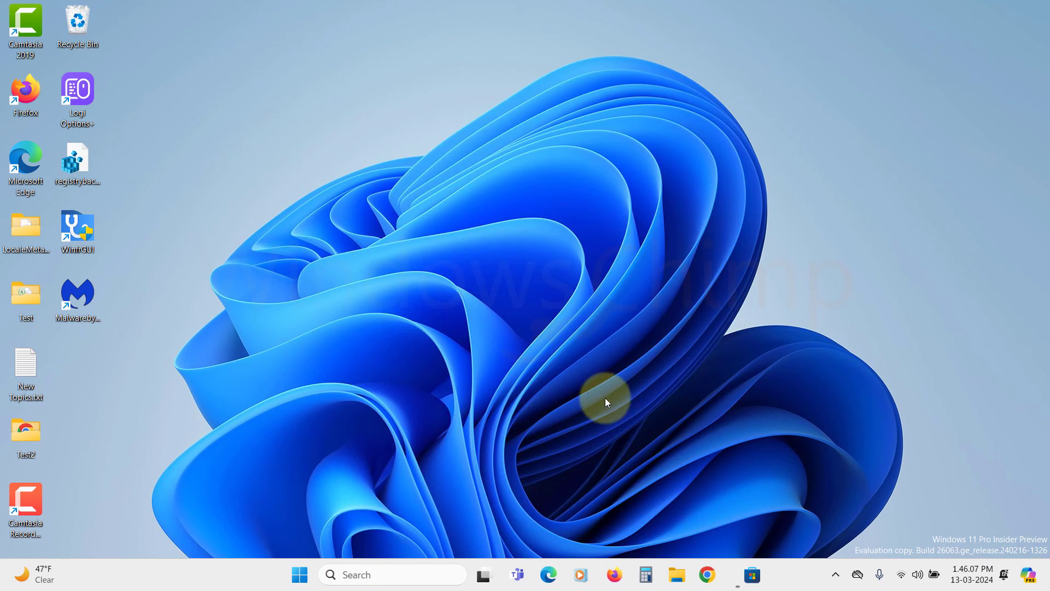
{"action": "left_click", "coordinate": [751, 575]}
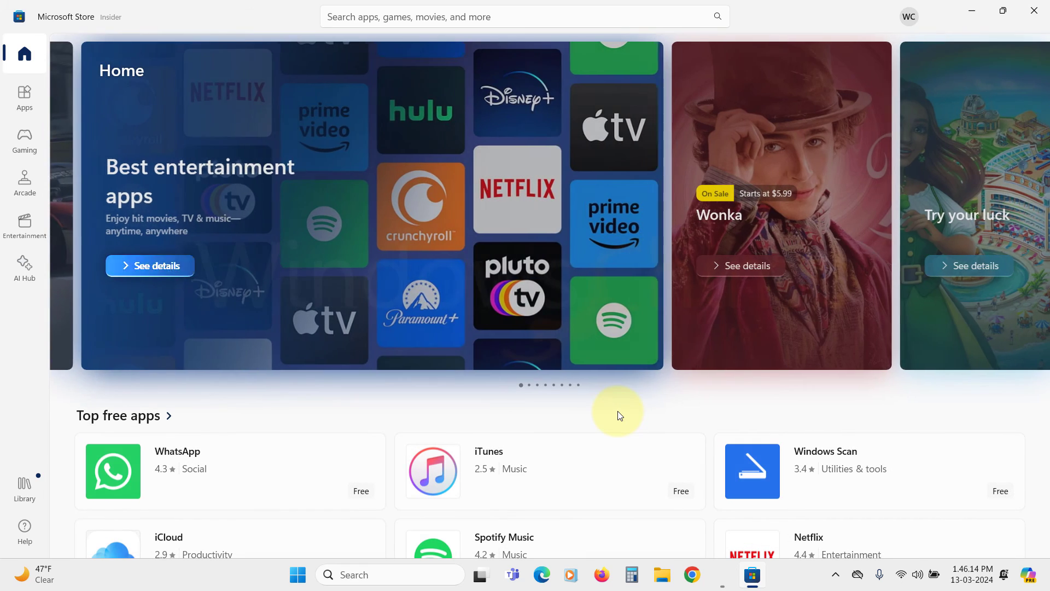